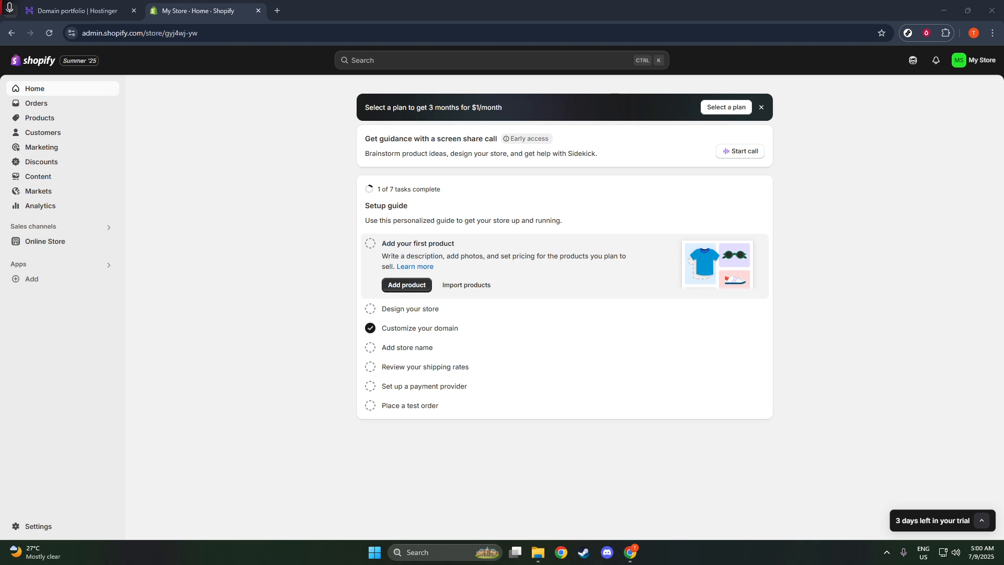
From the Shopify admin, reach the store Settings and its Domains section, passing through Markets.
left_click(37, 526)
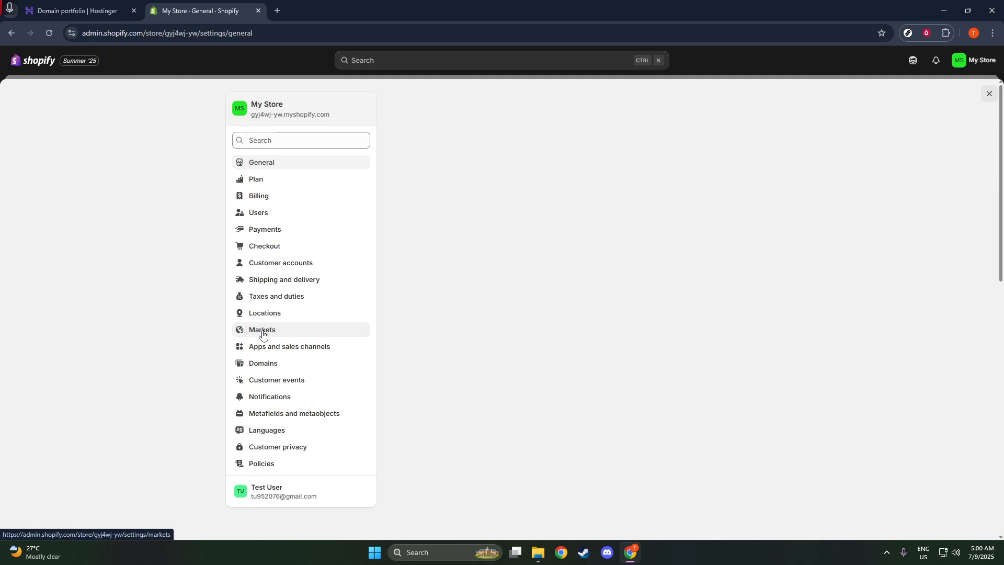
left_click(261, 330)
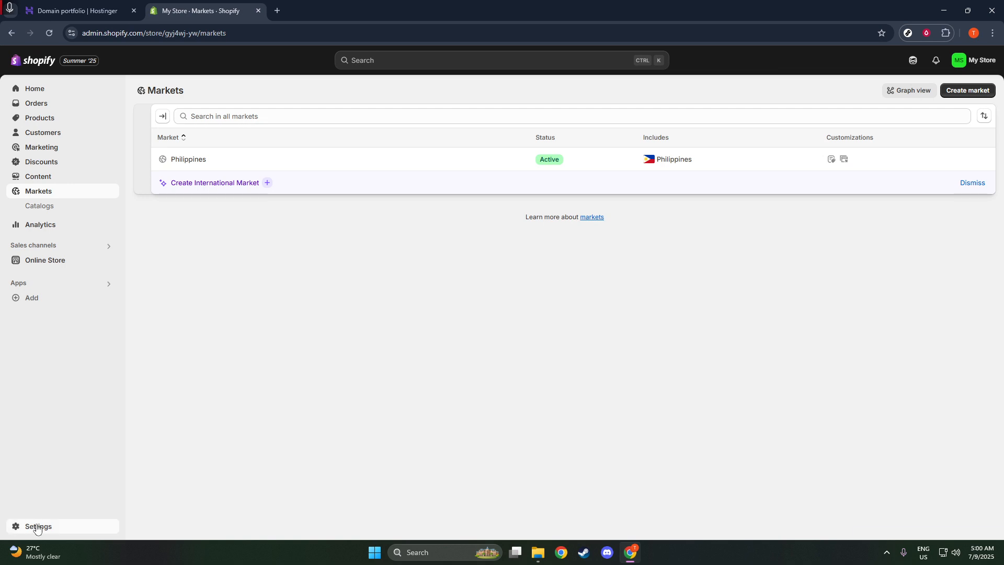
left_click(38, 526)
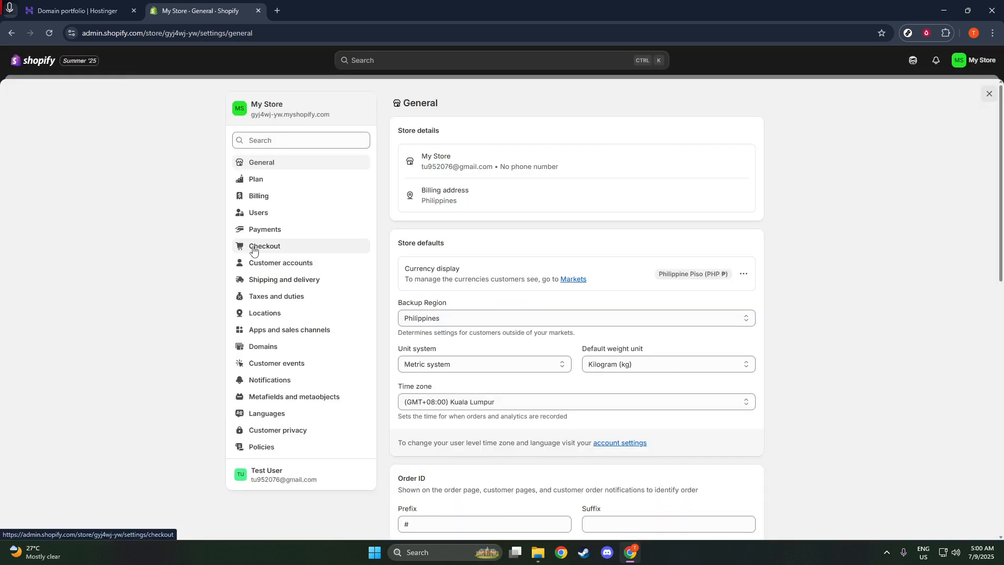
left_click(264, 346)
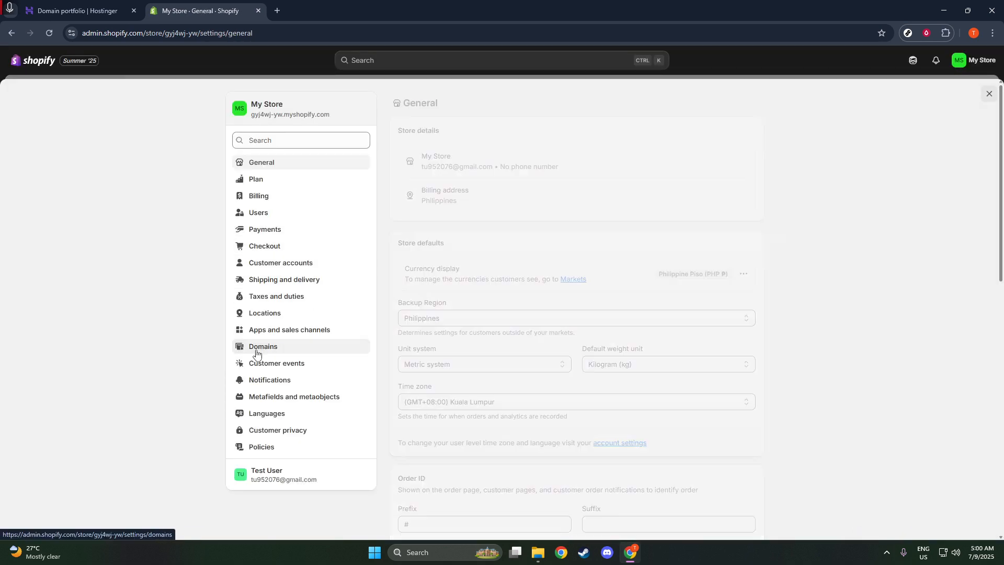
Connect the existing domain bmtechtutorials.store bought elsewhere to the Shopify store.
left_click(264, 346)
type("b")
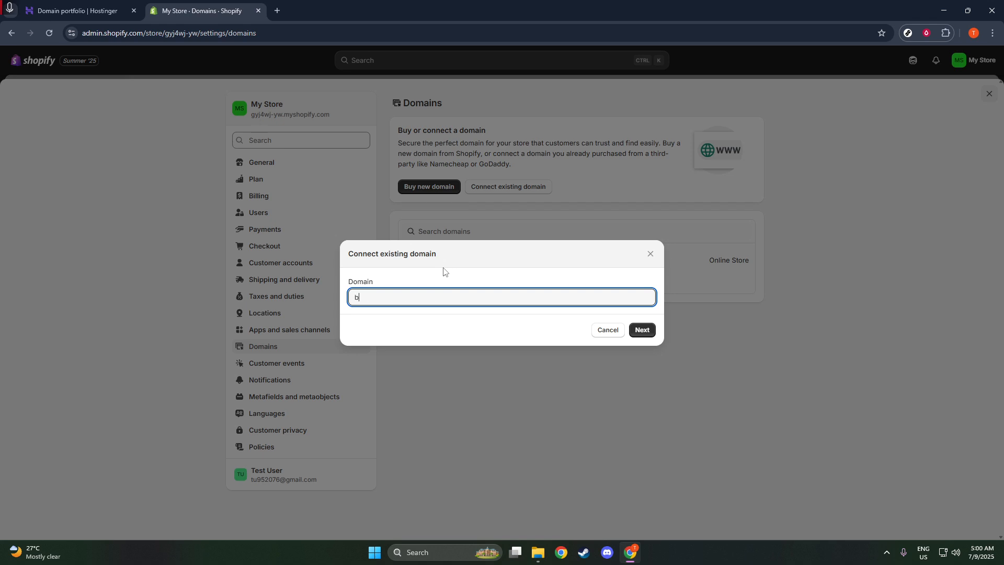
type("mtechtutorials.")
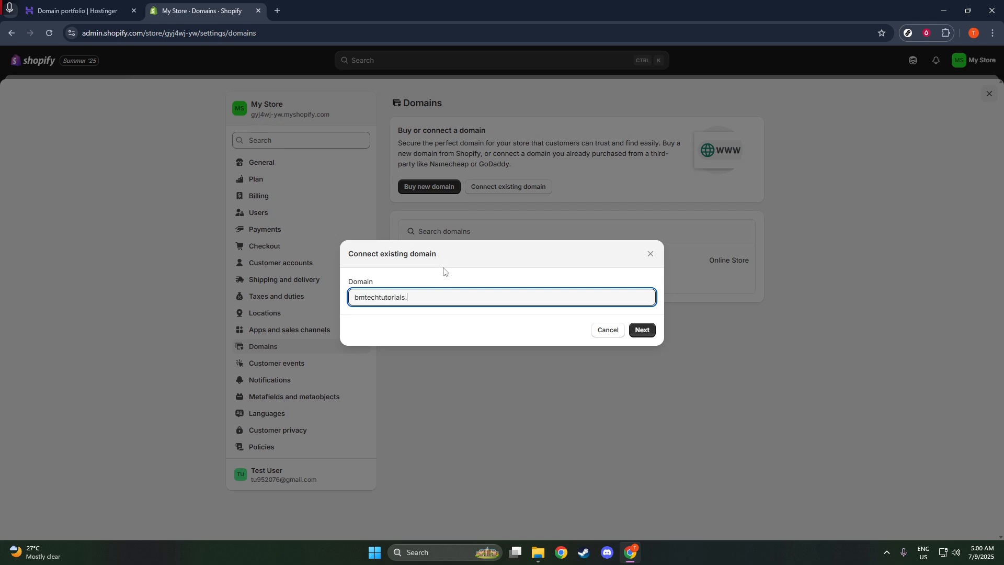
type("com")
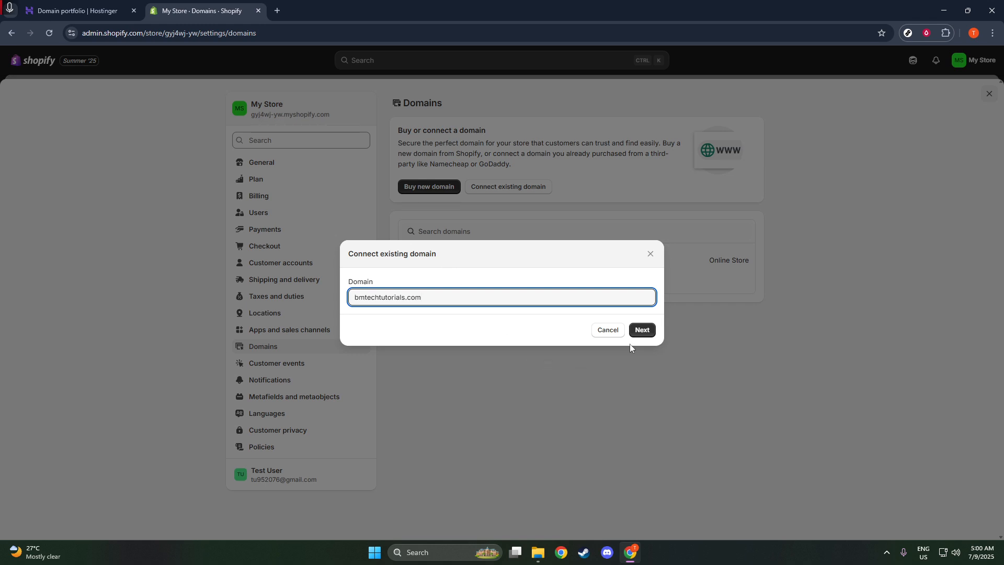
left_click(642, 329)
type("store")
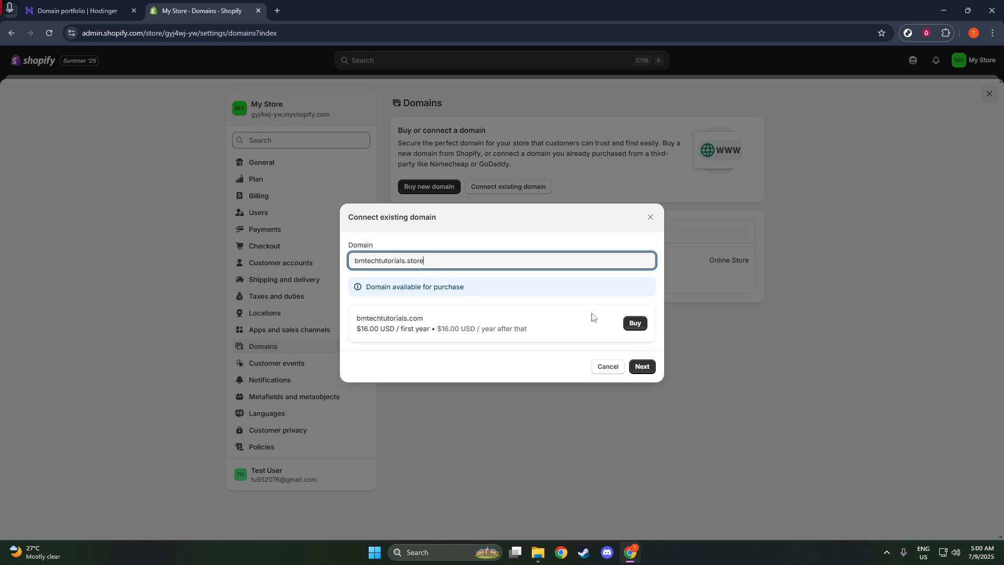
left_click(642, 366)
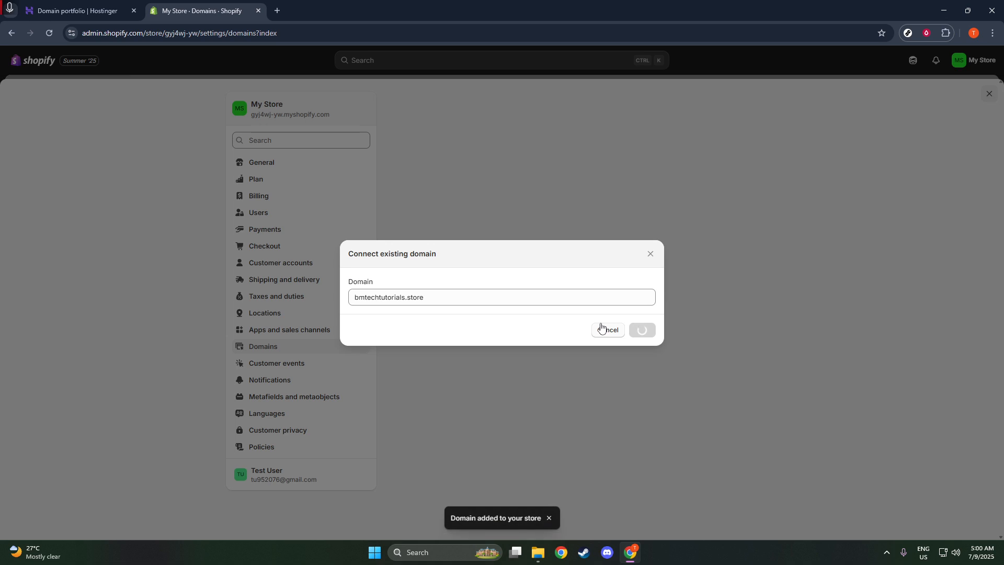
Review the domain's required DNS records and copy the first CAA record's update value.
left_click(642, 329)
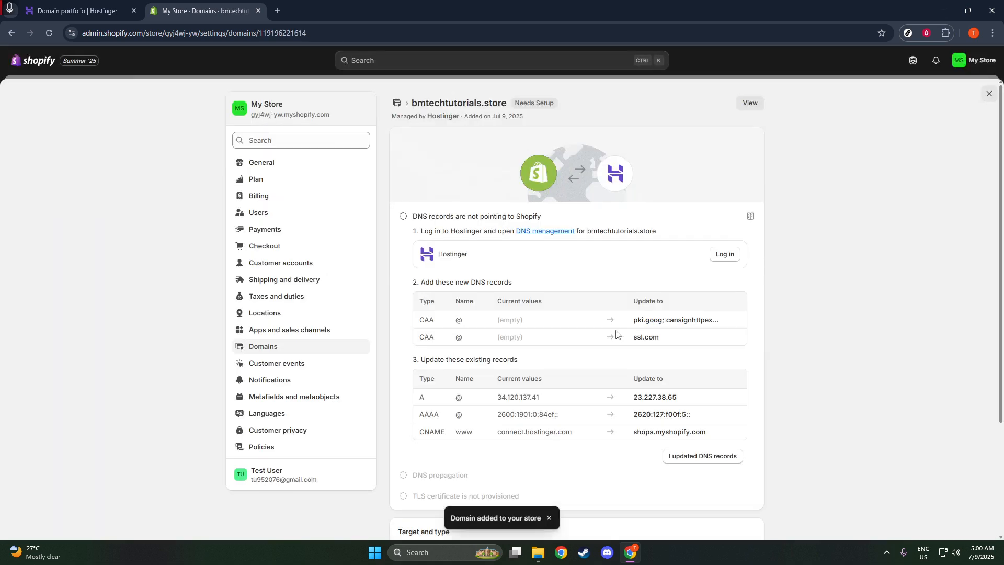
scroll("down", 3)
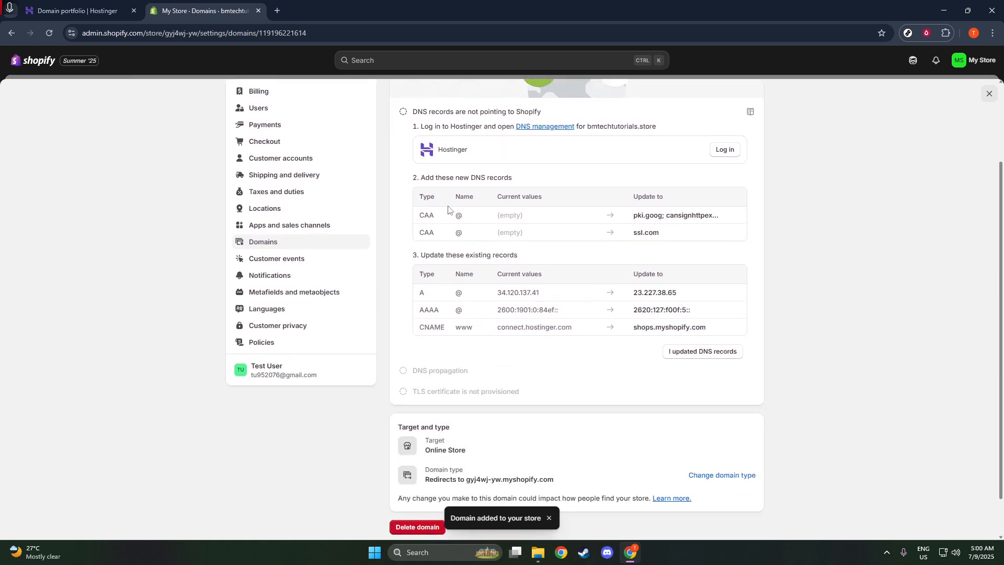
mouse_move(736, 218)
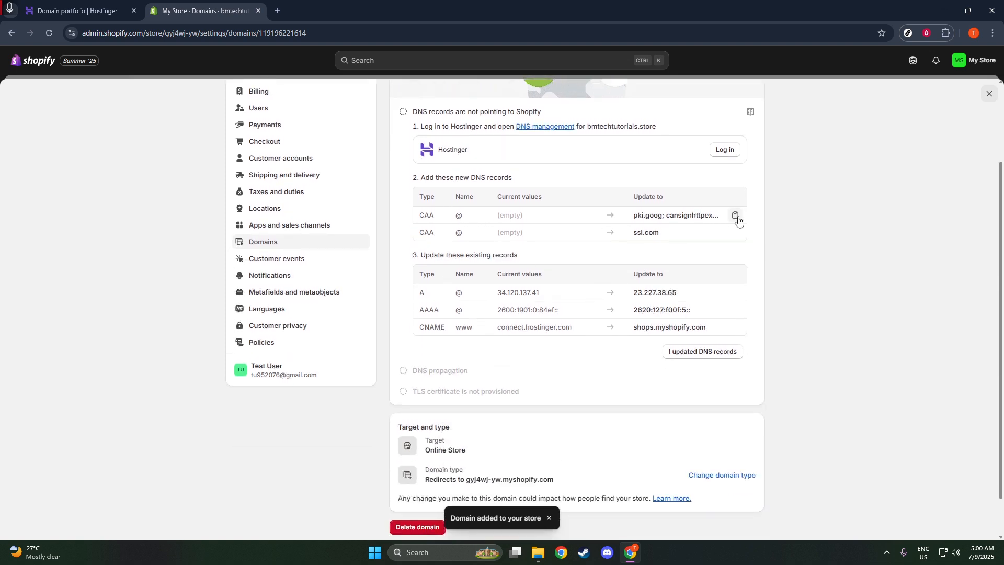
left_click(73, 10)
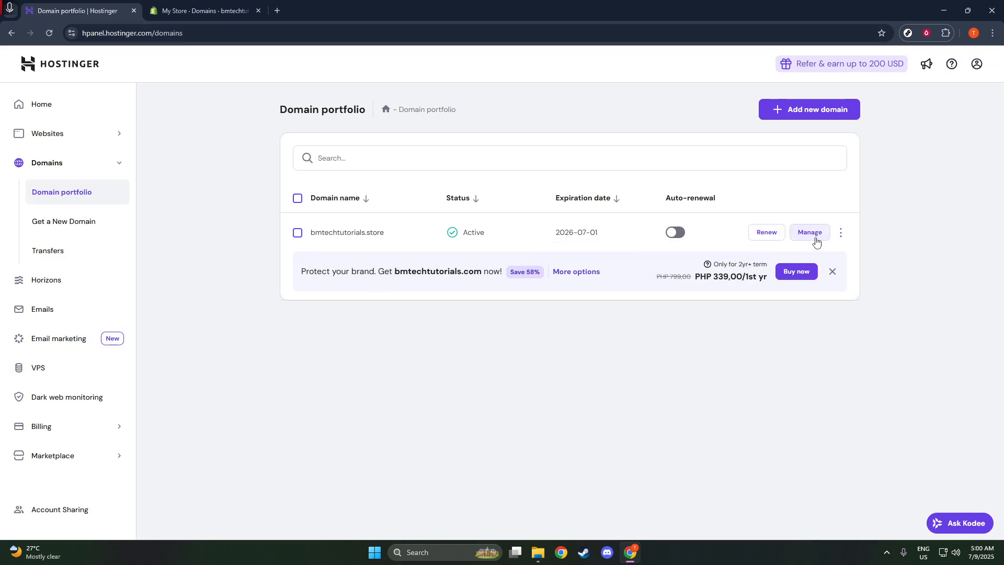
Manage bmtechtutorials.store from Hostinger's domain portfolio to reach its overview.
left_click(809, 232)
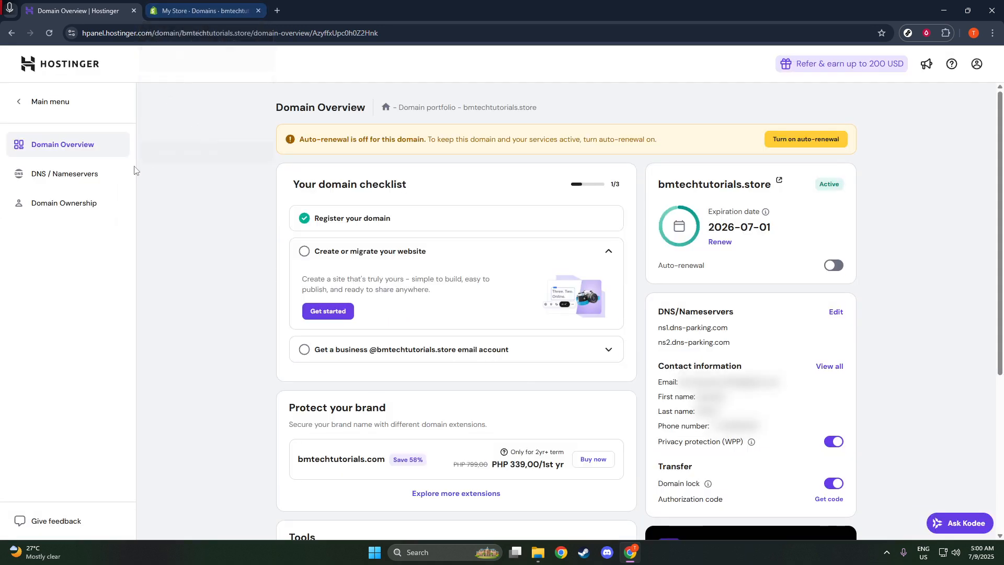
mouse_move(33, 102)
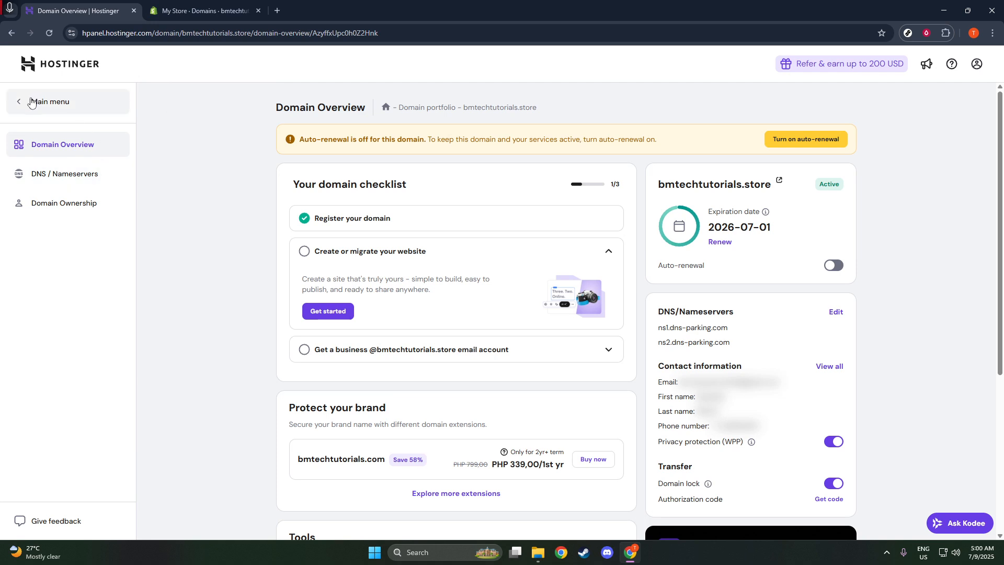
mouse_move(85, 184)
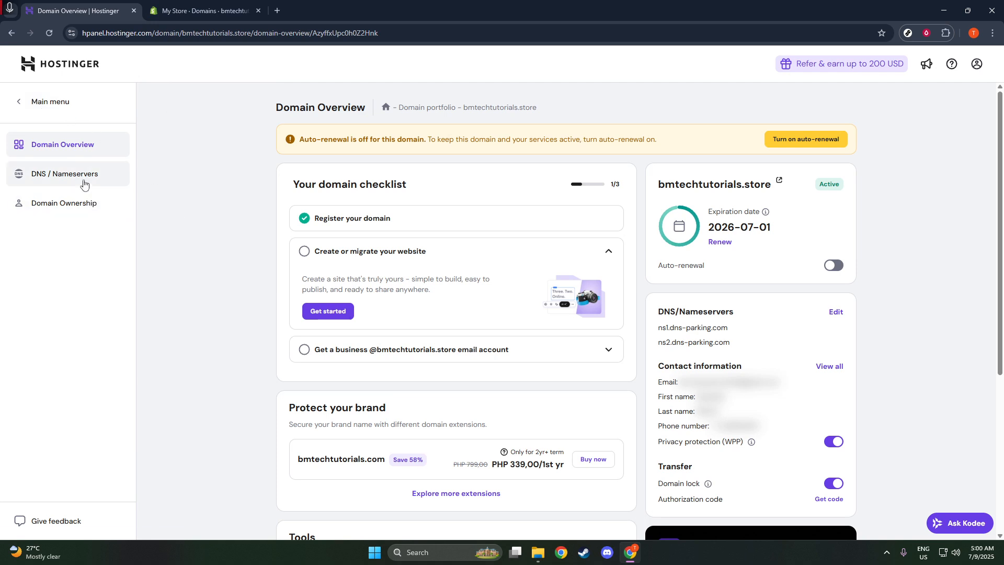
In the domain's DNS records, start a new CAA-type record and recheck Shopify's values.
left_click(65, 173)
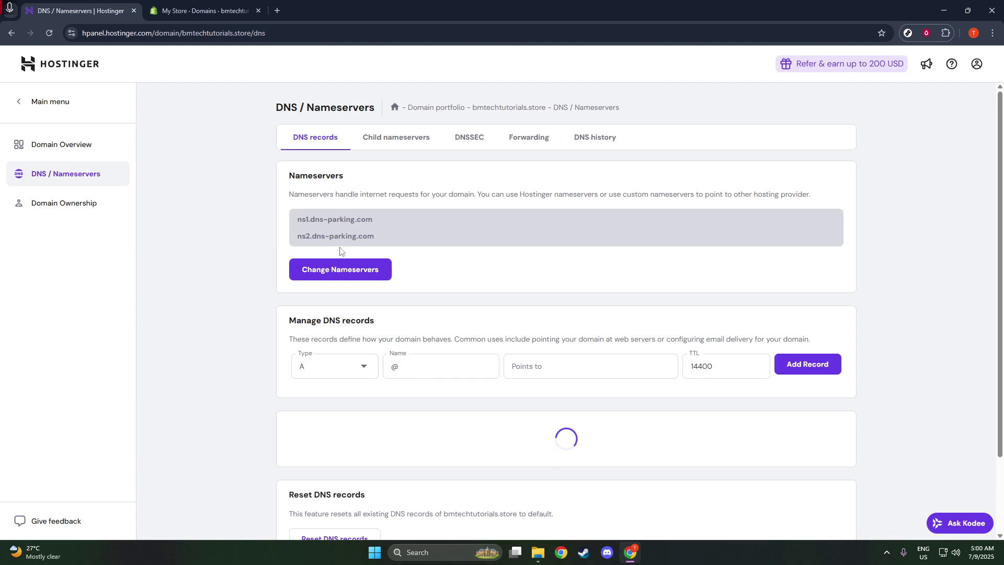
scroll("down", 3)
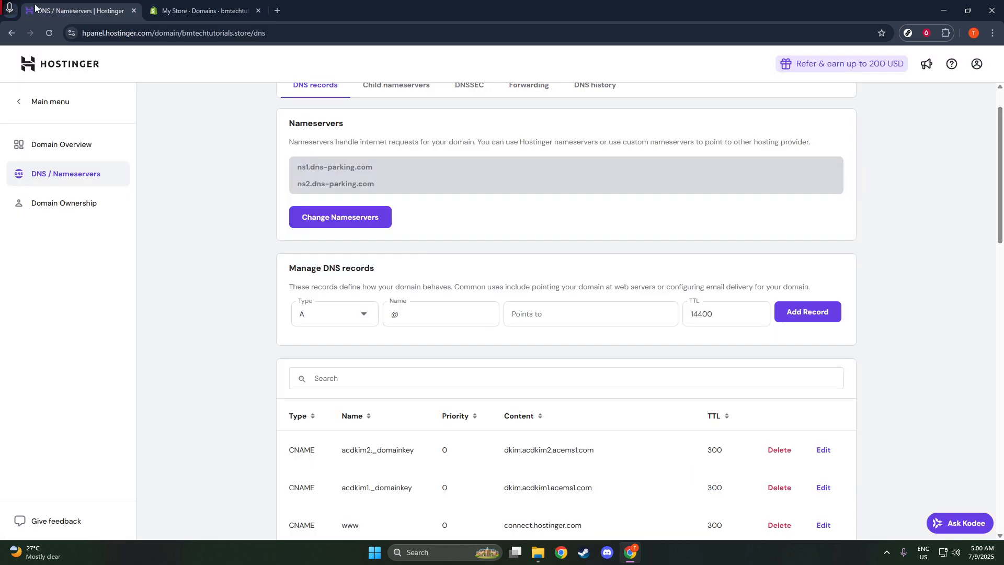
left_click(335, 313)
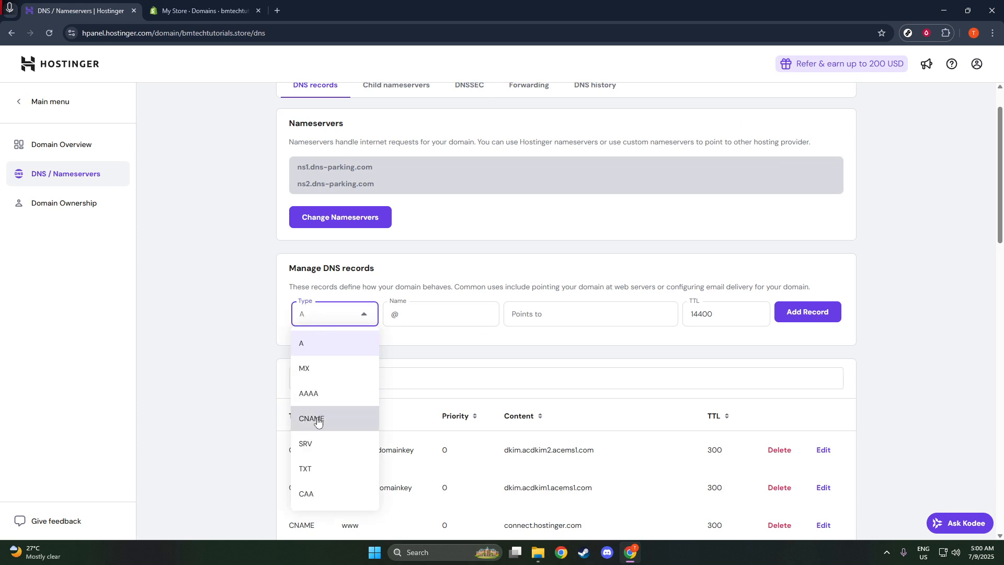
left_click(306, 493)
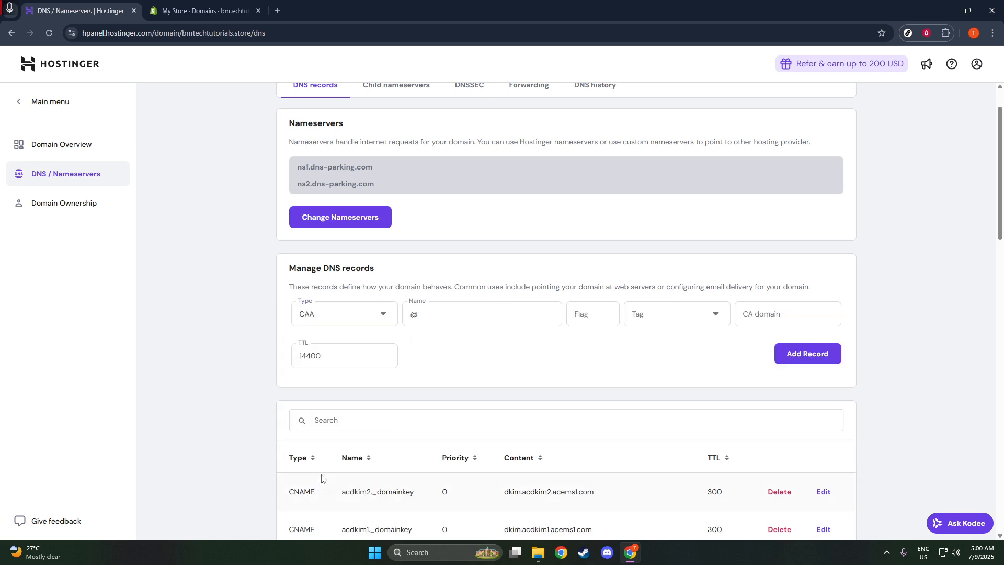
left_click(205, 11)
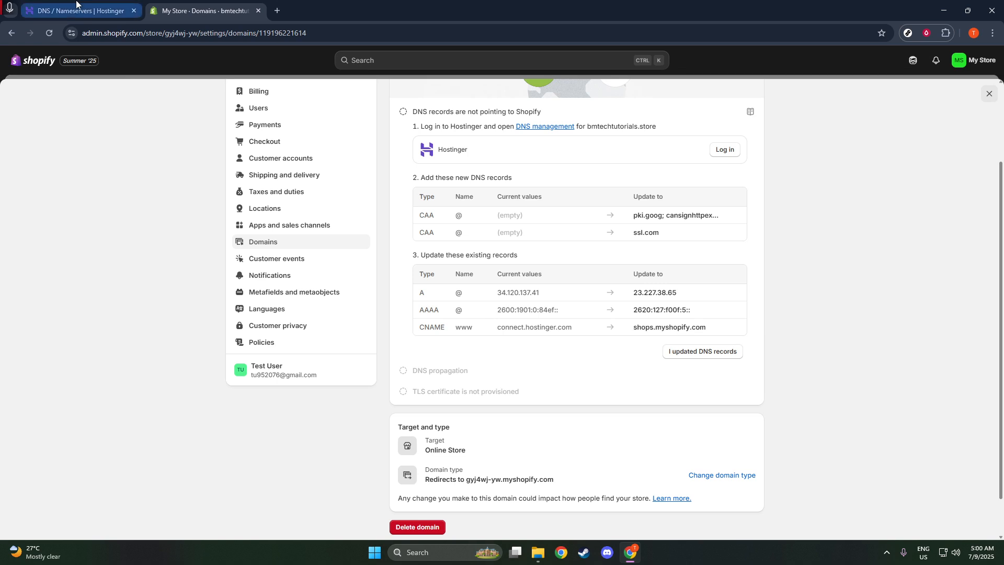
mouse_move(84, 10)
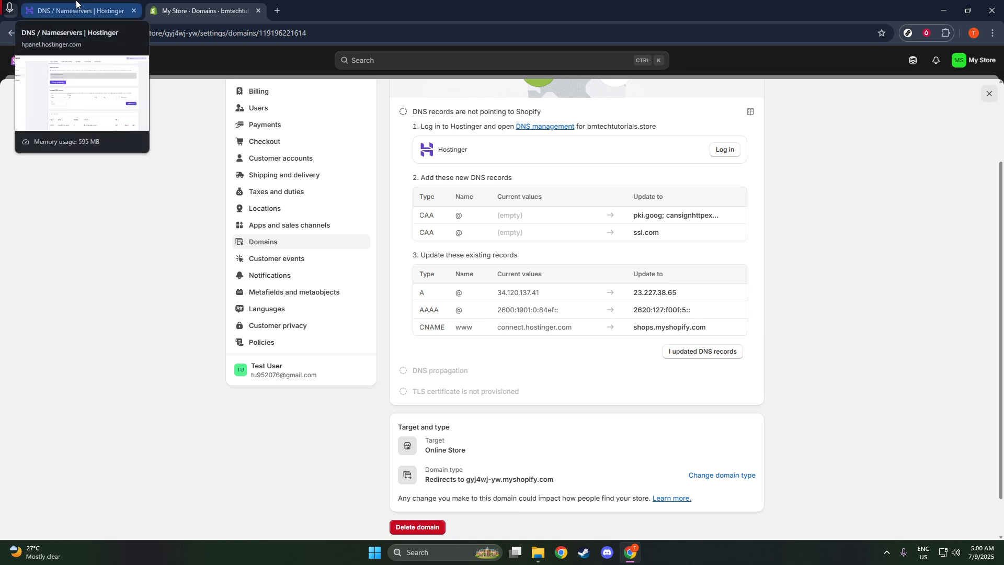
left_click(78, 10)
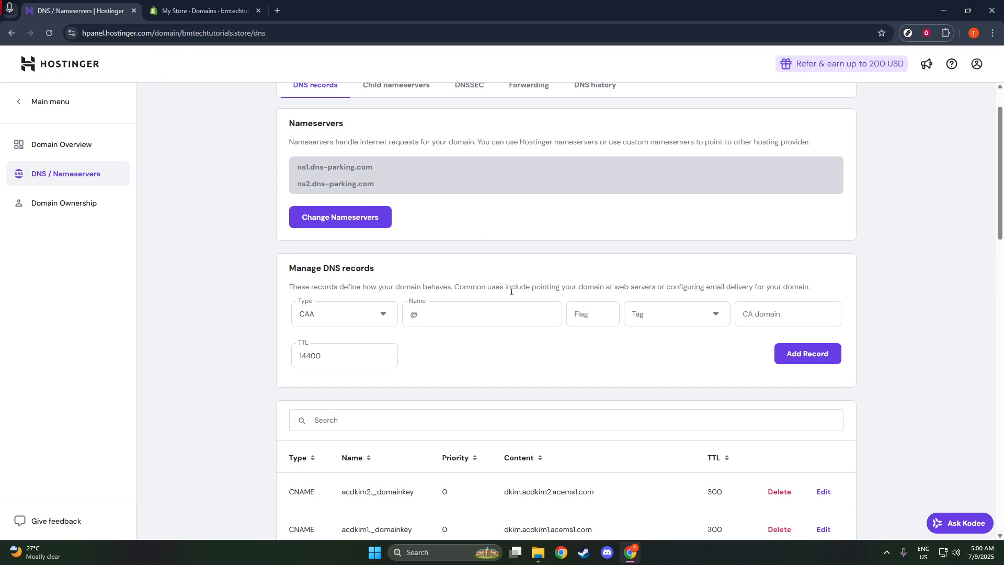
Fill the CAA record with flag 255, tag issue and the pki.goog CA value, then add it.
left_click(481, 314)
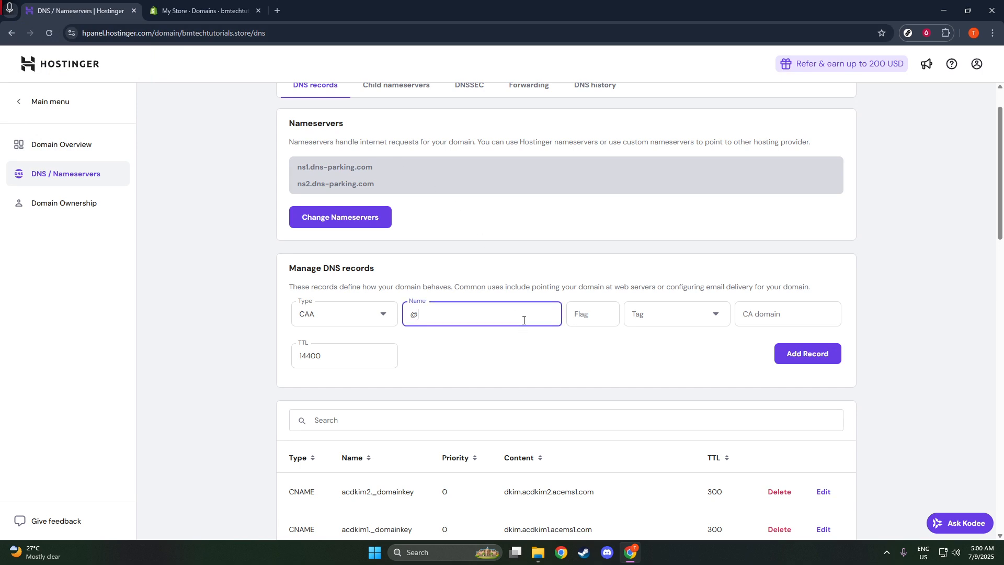
left_click(592, 313)
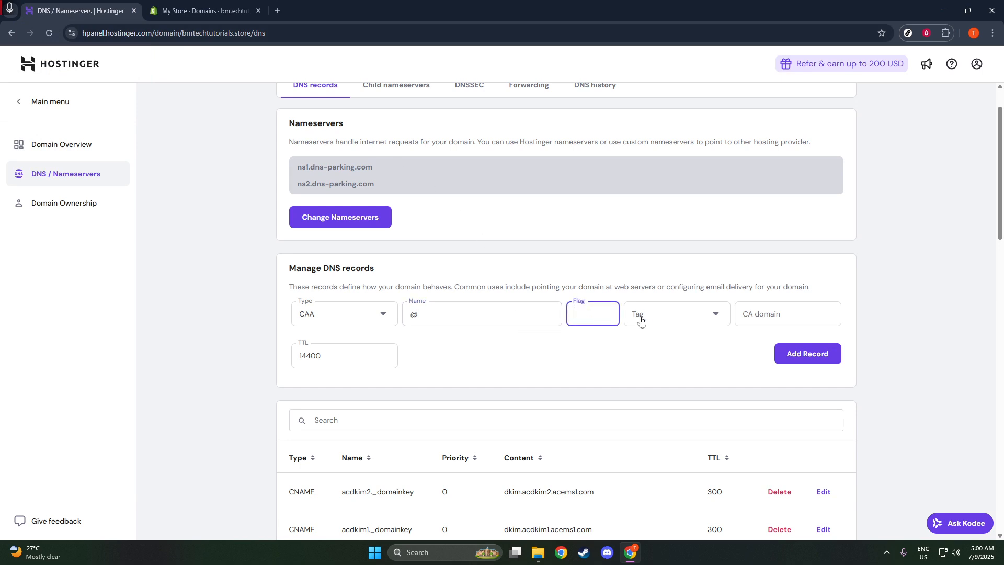
left_click(676, 314)
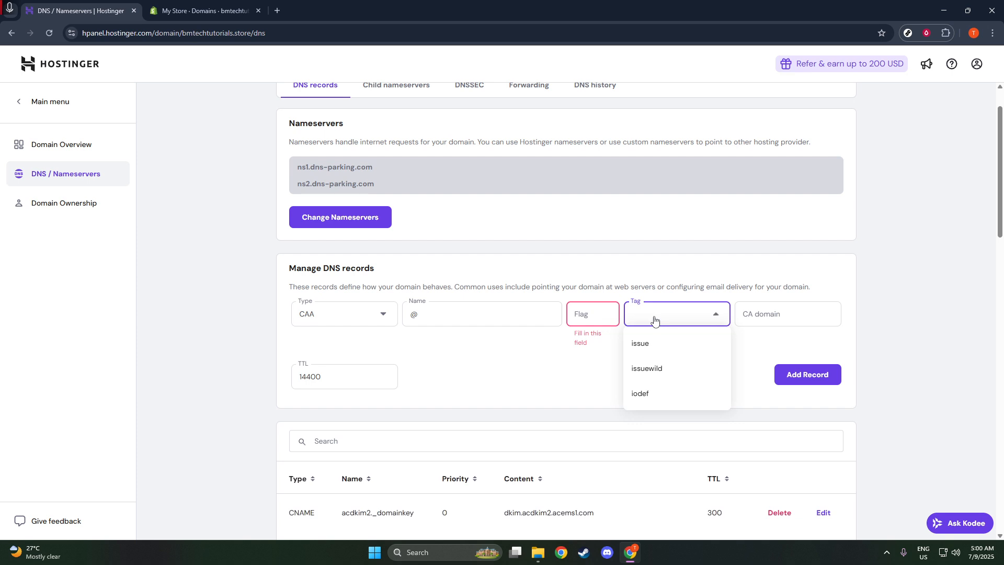
left_click(788, 313)
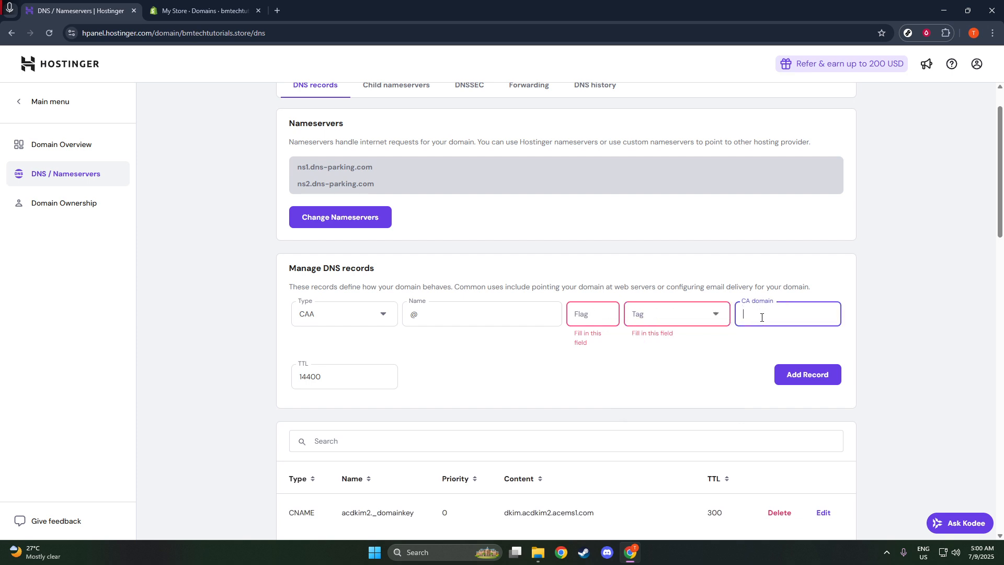
type("ansignhttpexchanges=yes")
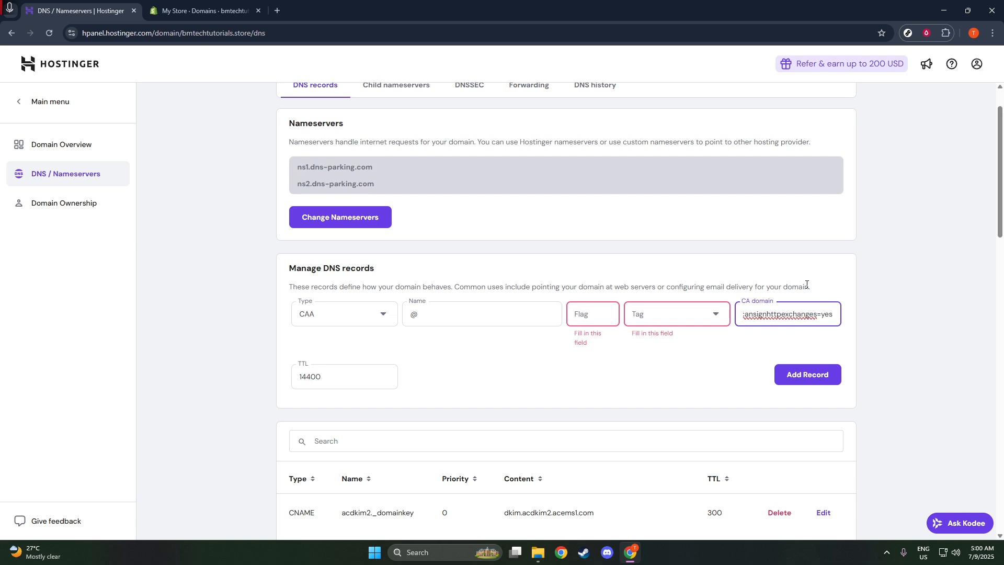
left_click(675, 314)
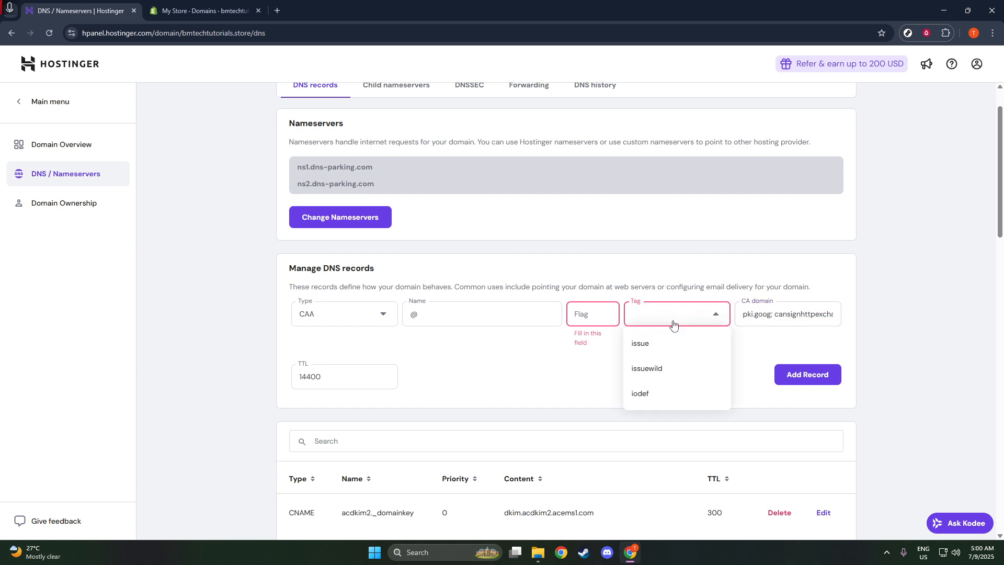
left_click(640, 343)
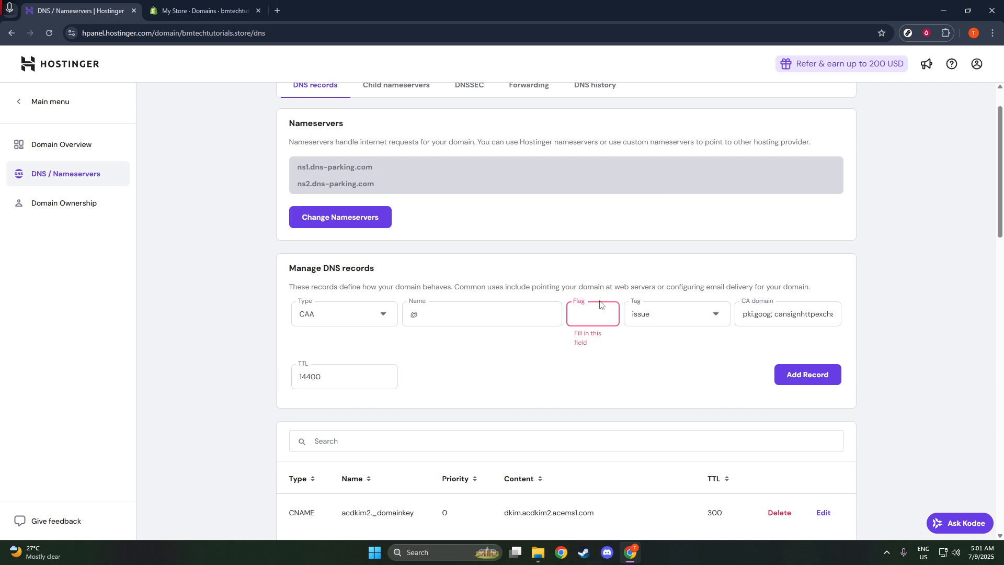
type("anges=yes")
type("255")
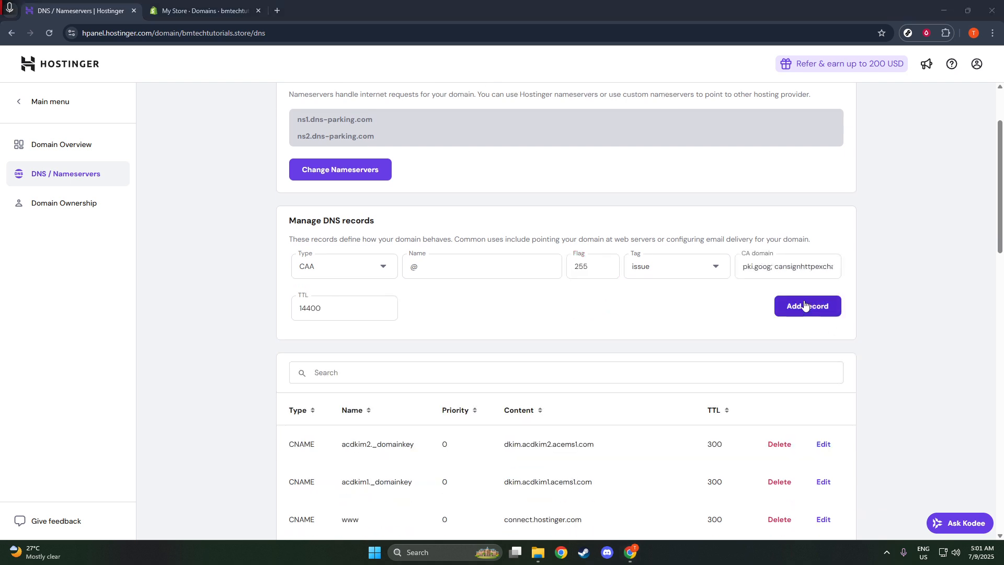
left_click(807, 305)
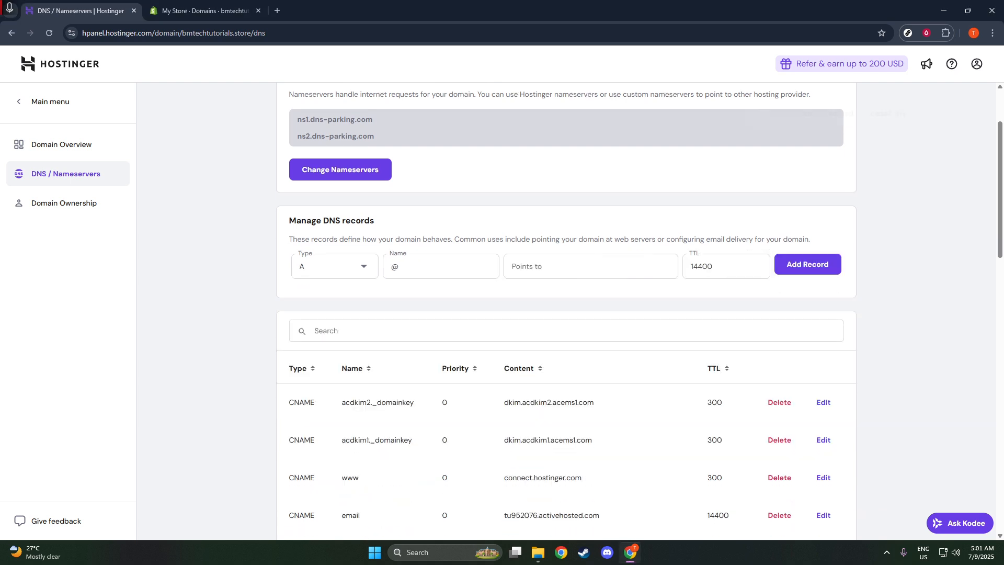
Switch Hostinger's new record form to CAA and return to Shopify's DNS instructions.
left_click(807, 263)
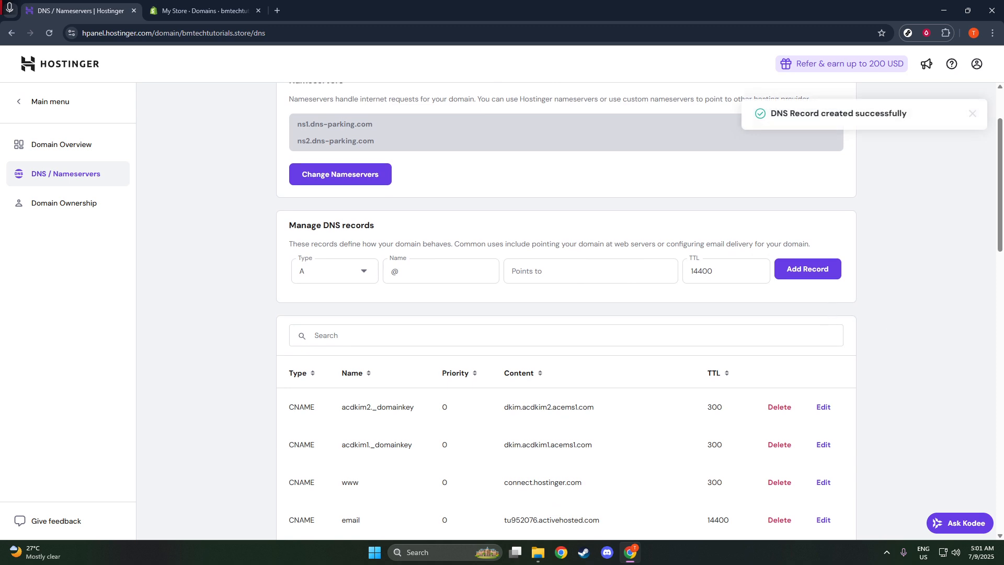
left_click(334, 271)
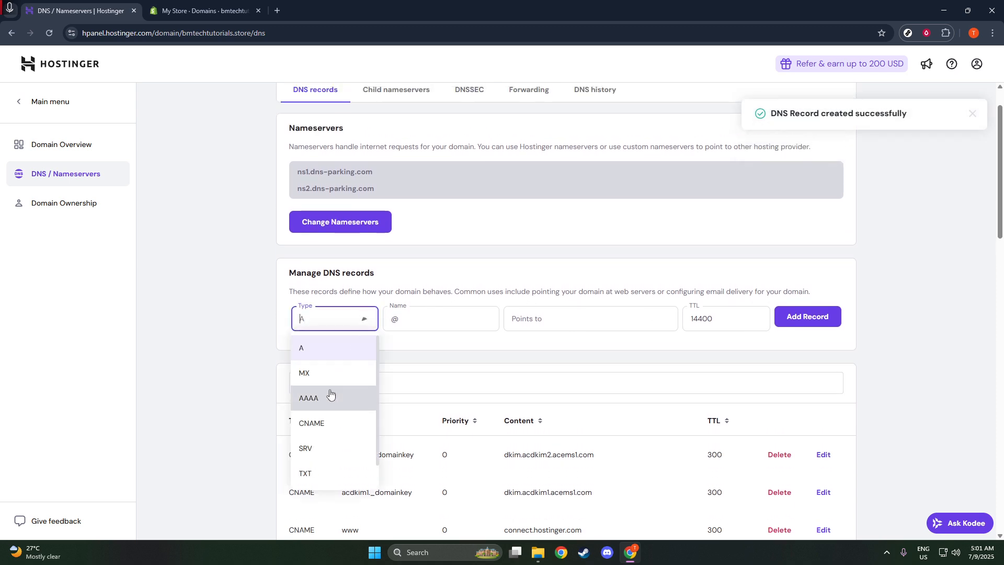
scroll("down", 3)
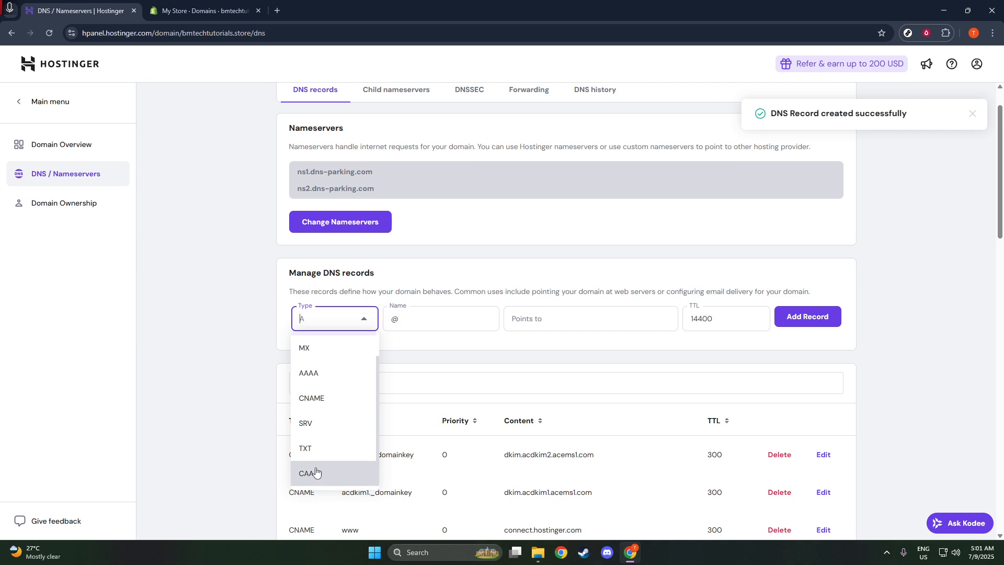
left_click(201, 11)
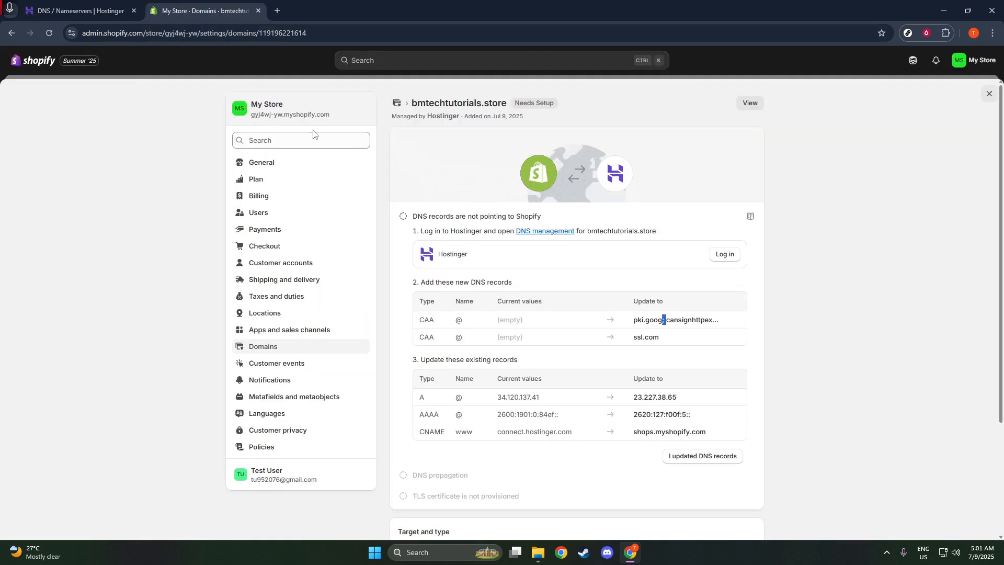
mouse_move(145, 36)
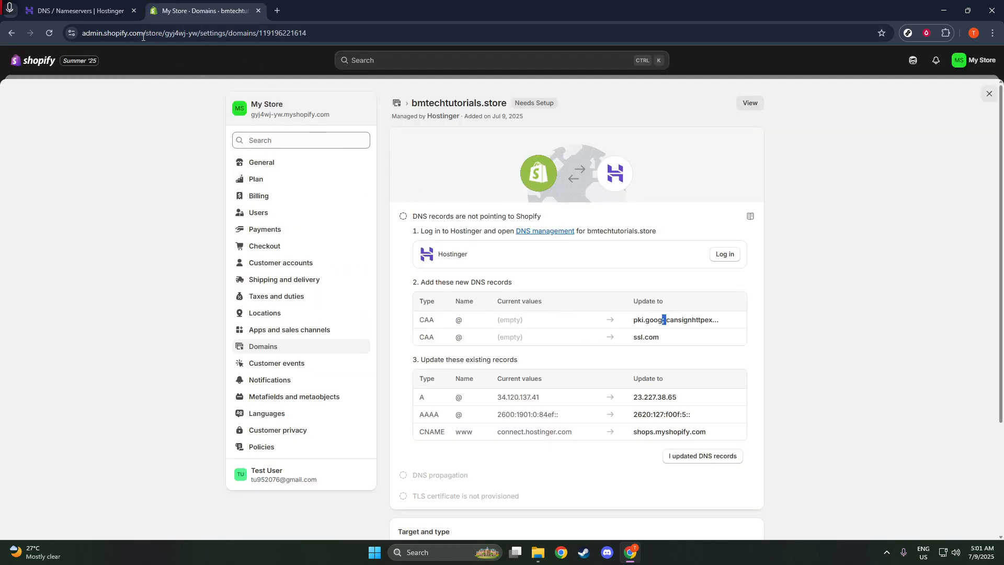
Add a second CAA record with flag 255, tag issue and CA domain ssl.com.
left_click(79, 11)
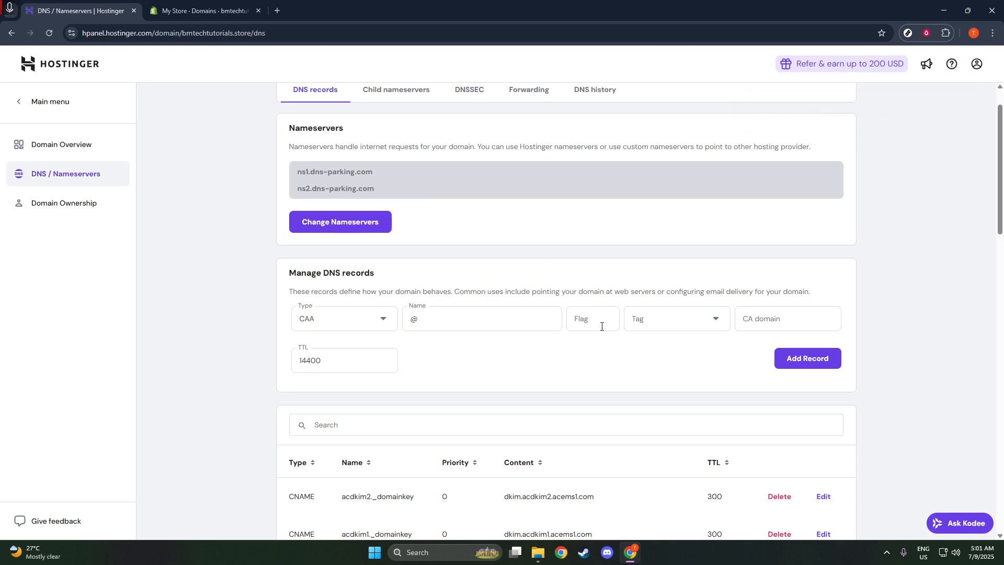
type("255")
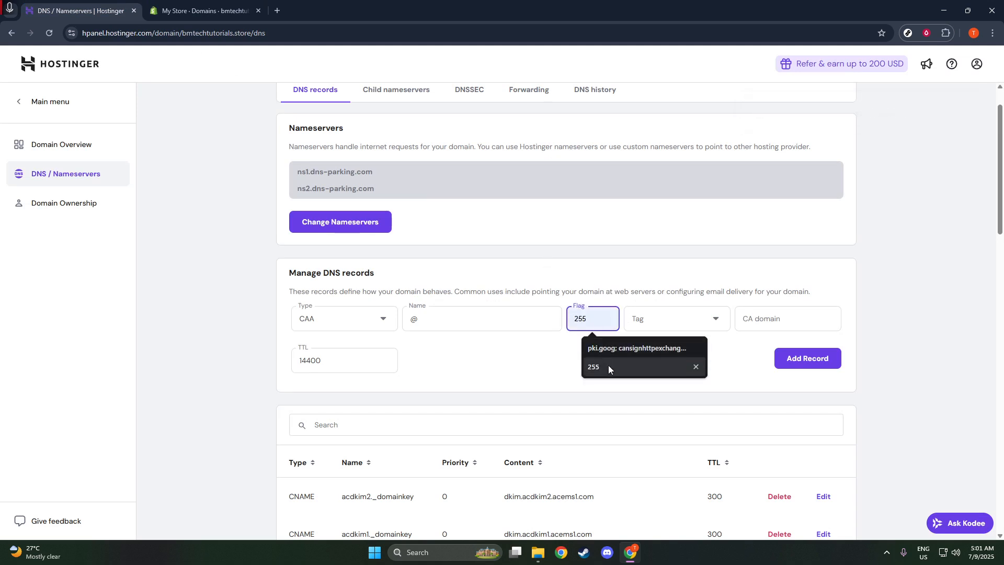
left_click(676, 318)
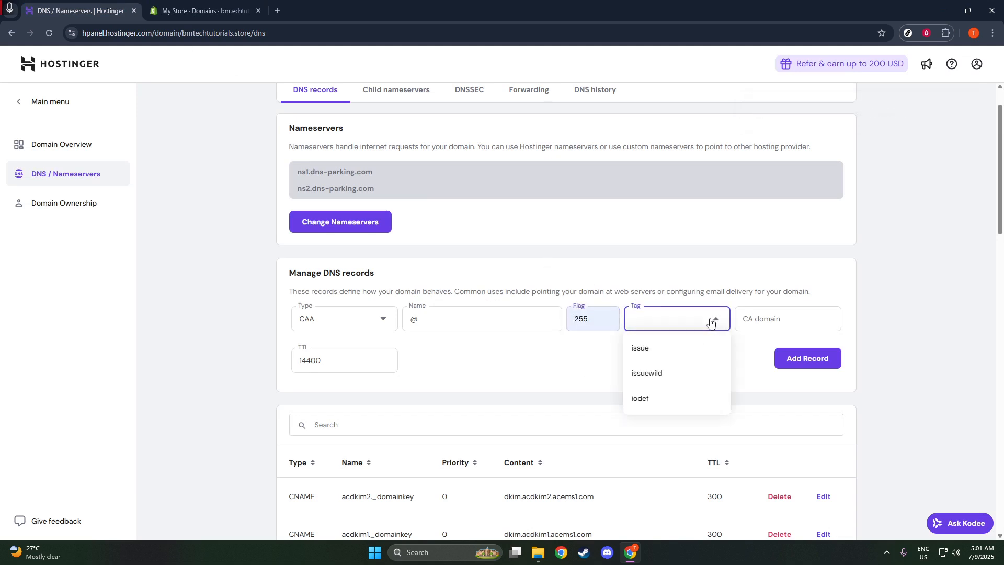
left_click(640, 348)
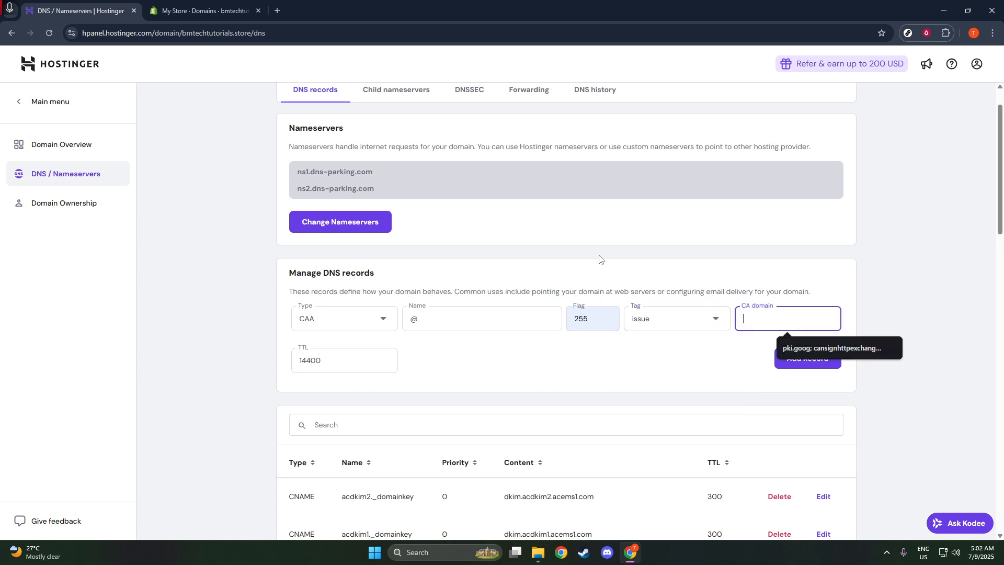
left_click(208, 10)
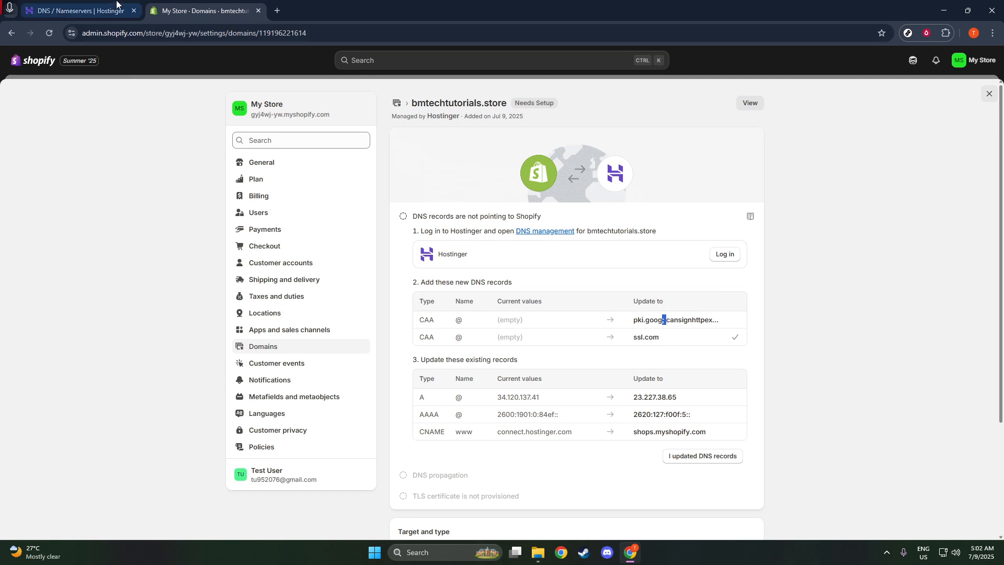
left_click(79, 10)
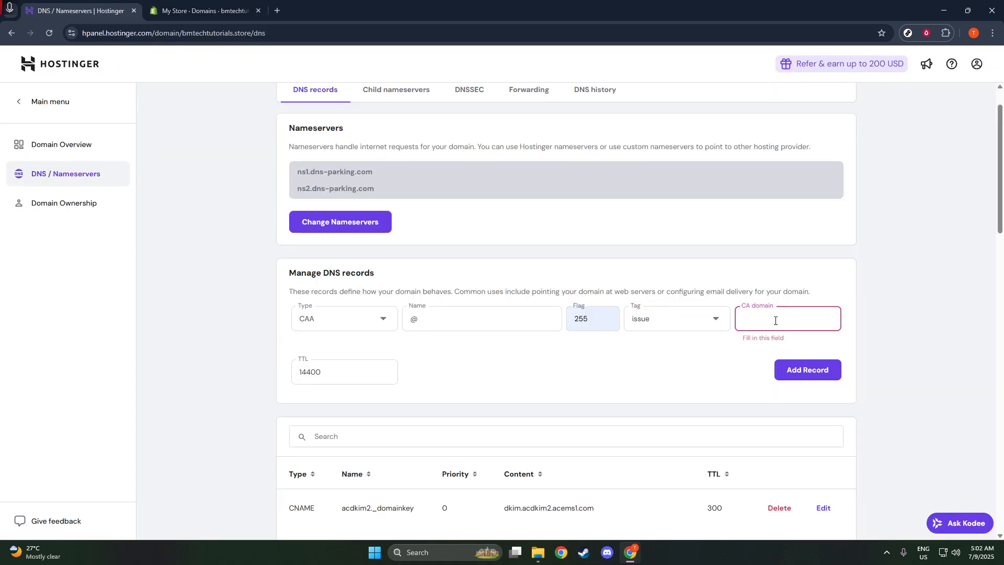
type("ssl.com")
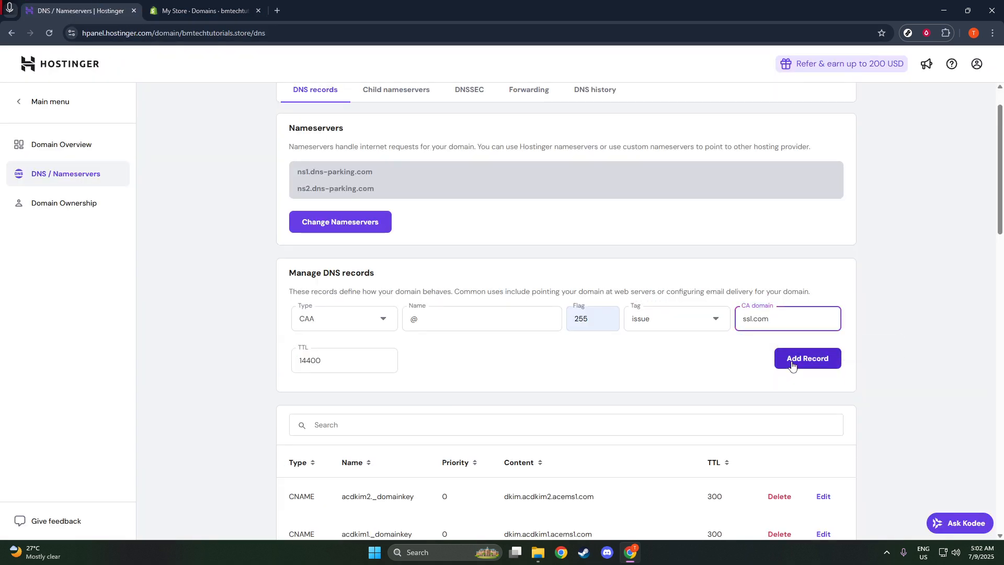
left_click(807, 357)
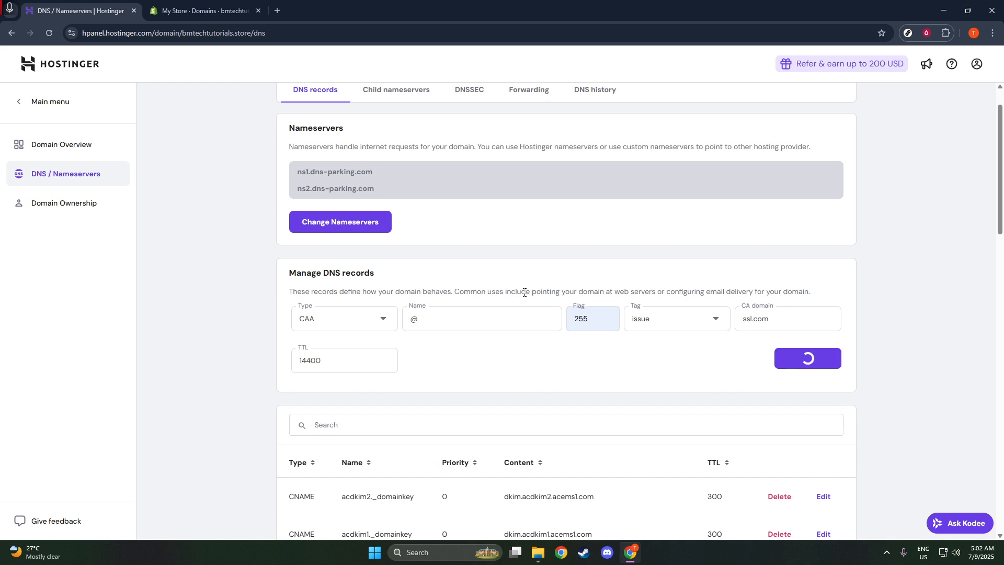
left_click(807, 357)
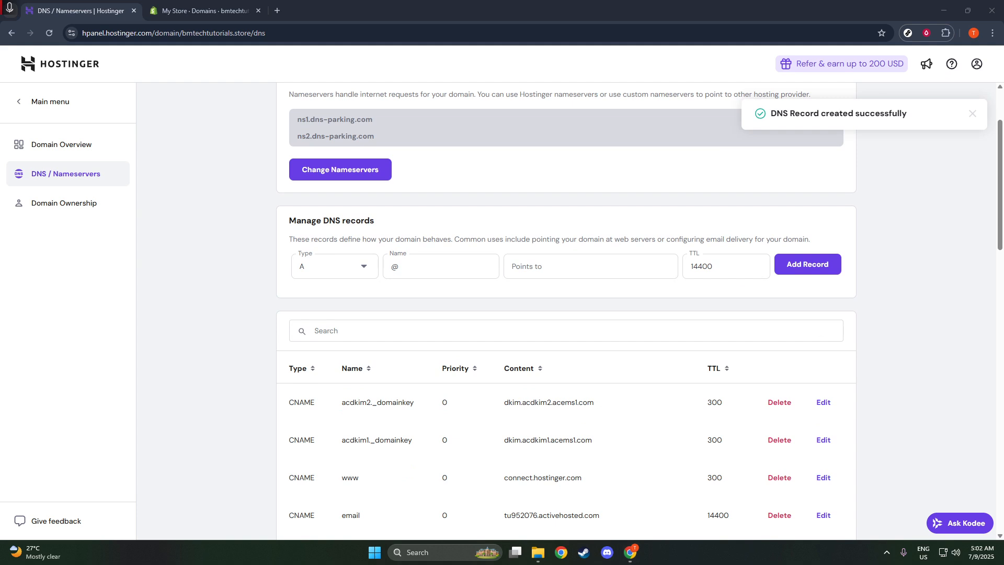
Check in Shopify that the domain's DNS points to Shopify and it is live globally.
left_click(201, 10)
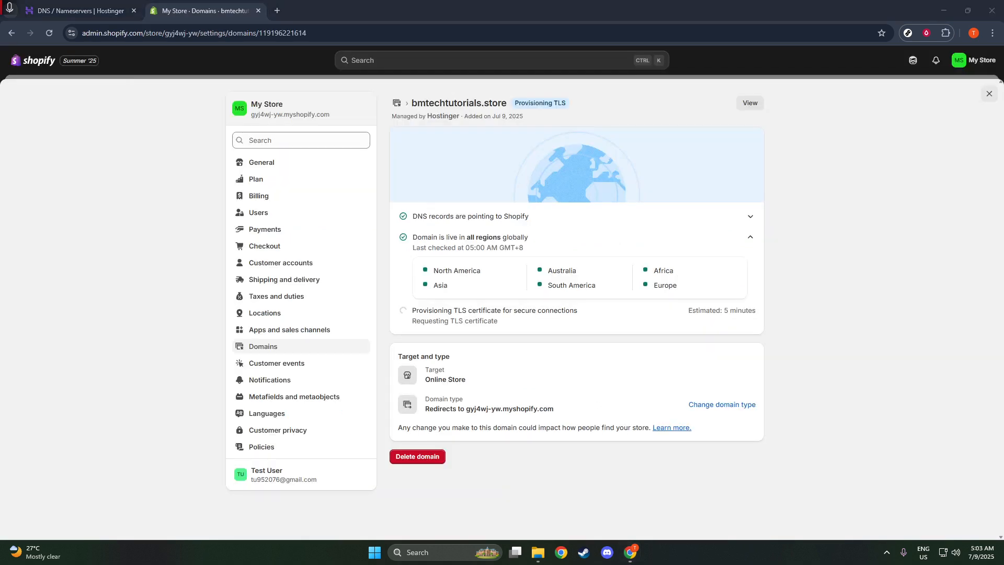
mouse_move(832, 334)
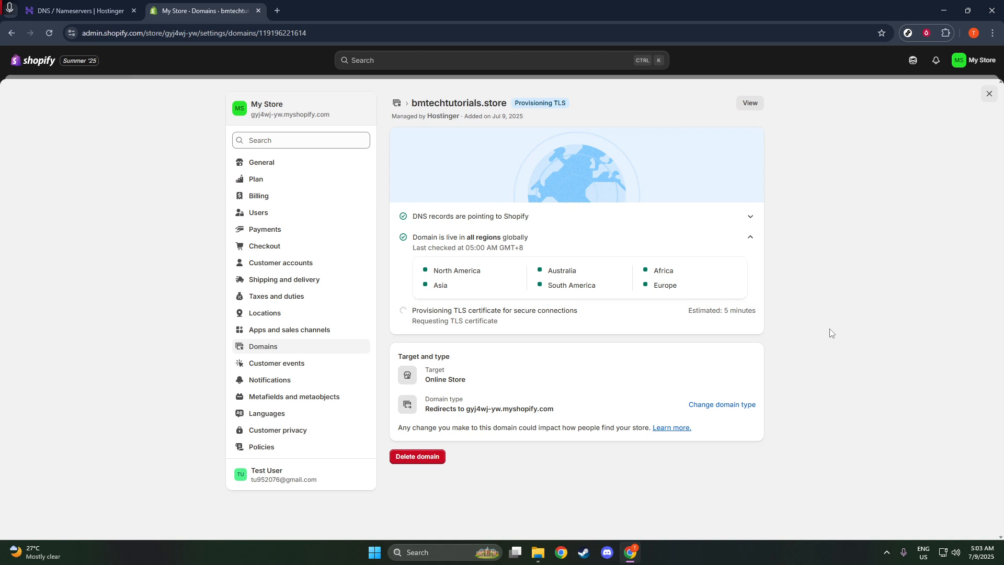
mouse_move(827, 314)
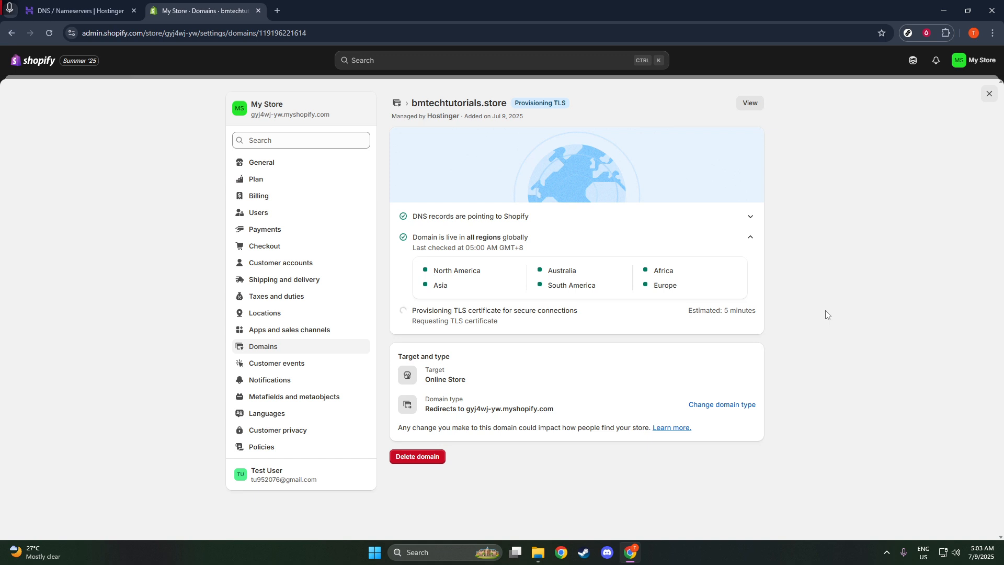